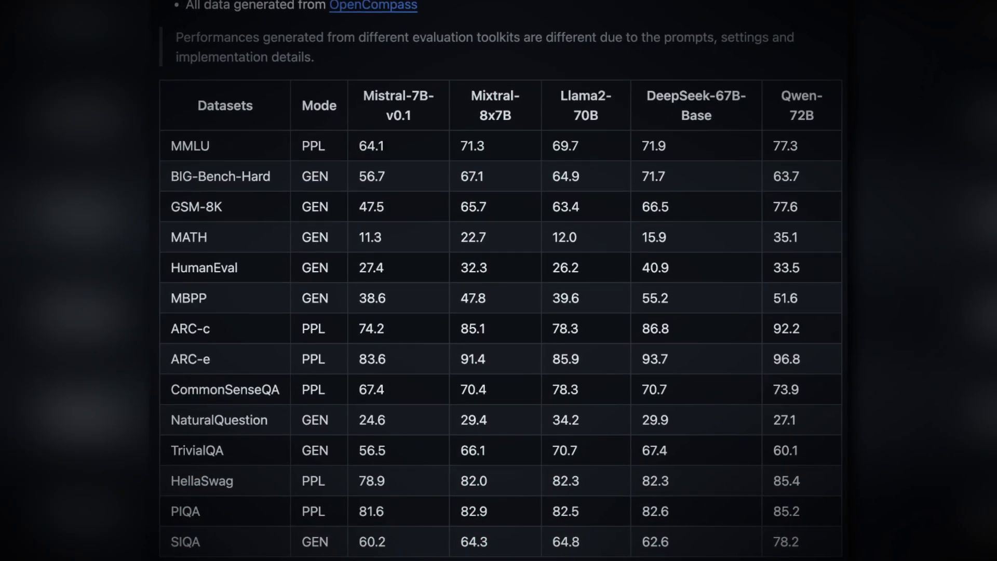
scroll("down", 3)
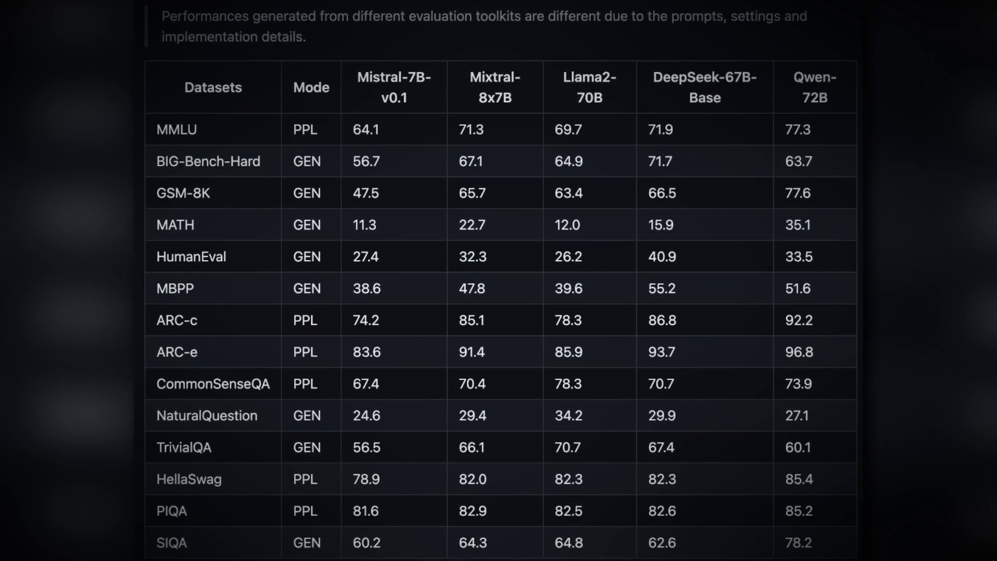